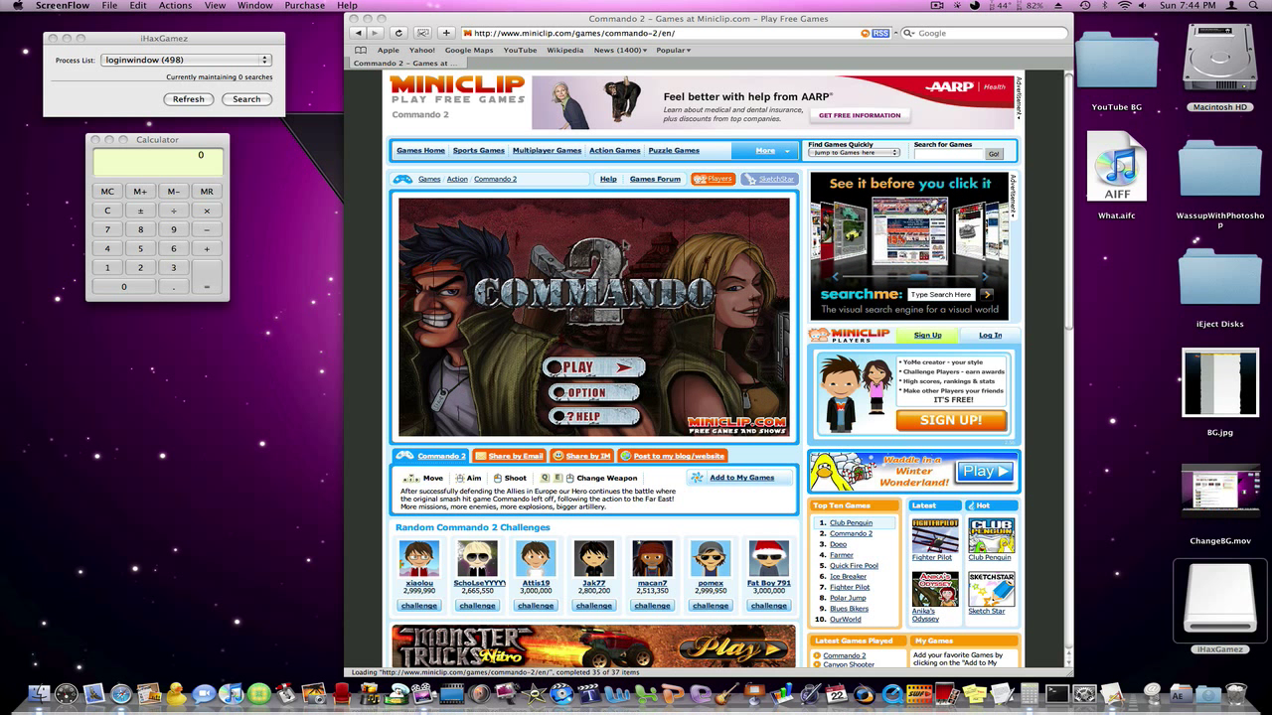
# Step: Bring Safari forward and start the first level of Commando 2
pyautogui.click(163, 38)
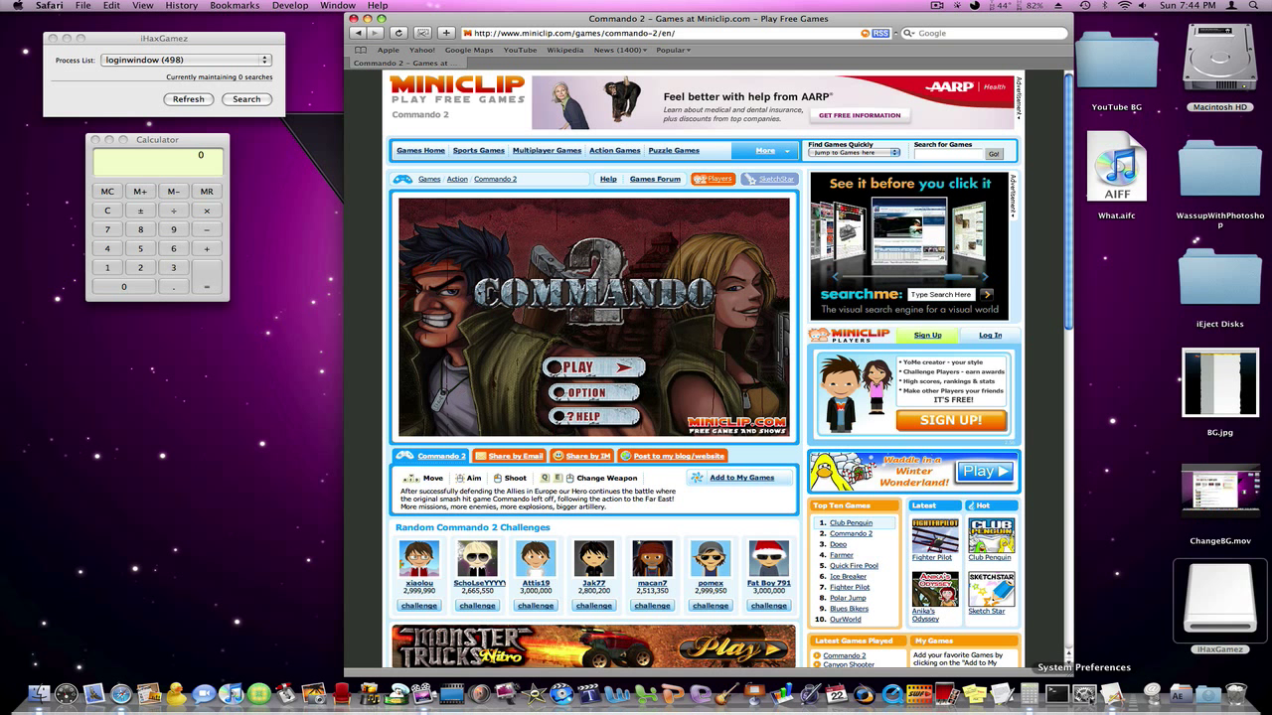
pyautogui.click(157, 139)
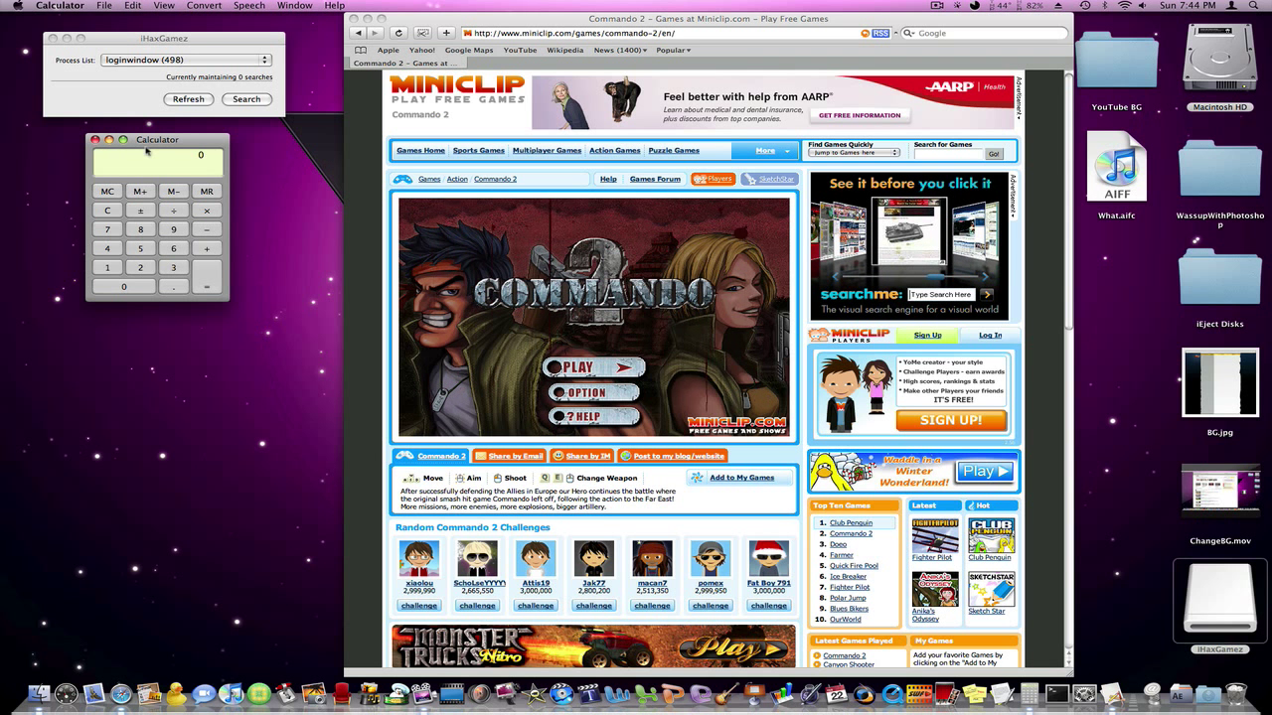
pyautogui.click(707, 18)
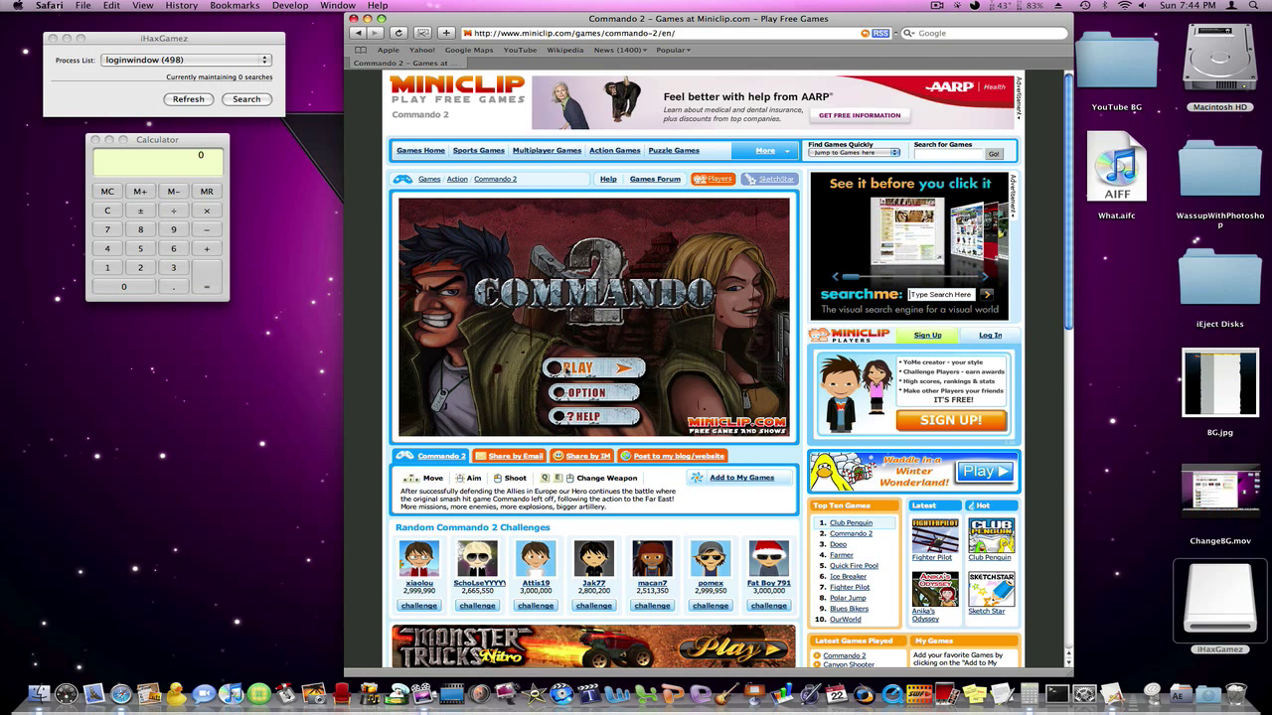
pyautogui.click(592, 368)
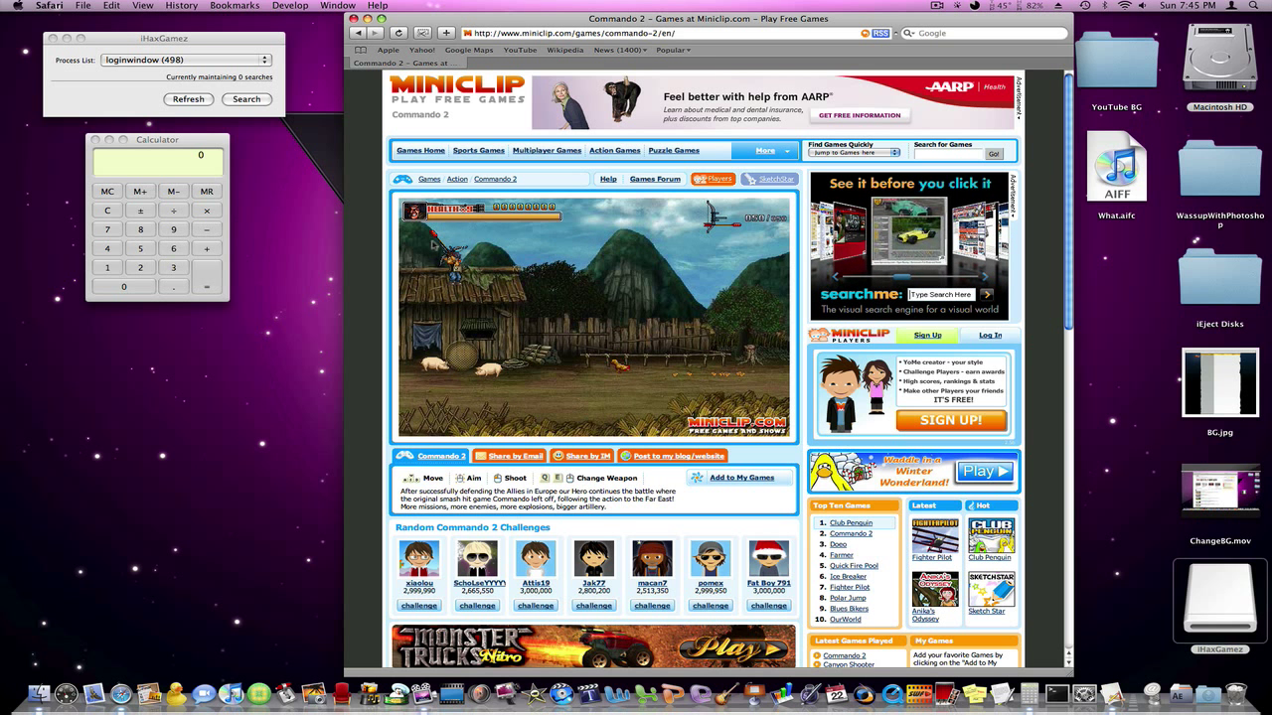
# Step: Select Safari (4217) in iHaxGamez and open its Search Navigator
pyautogui.click(184, 60)
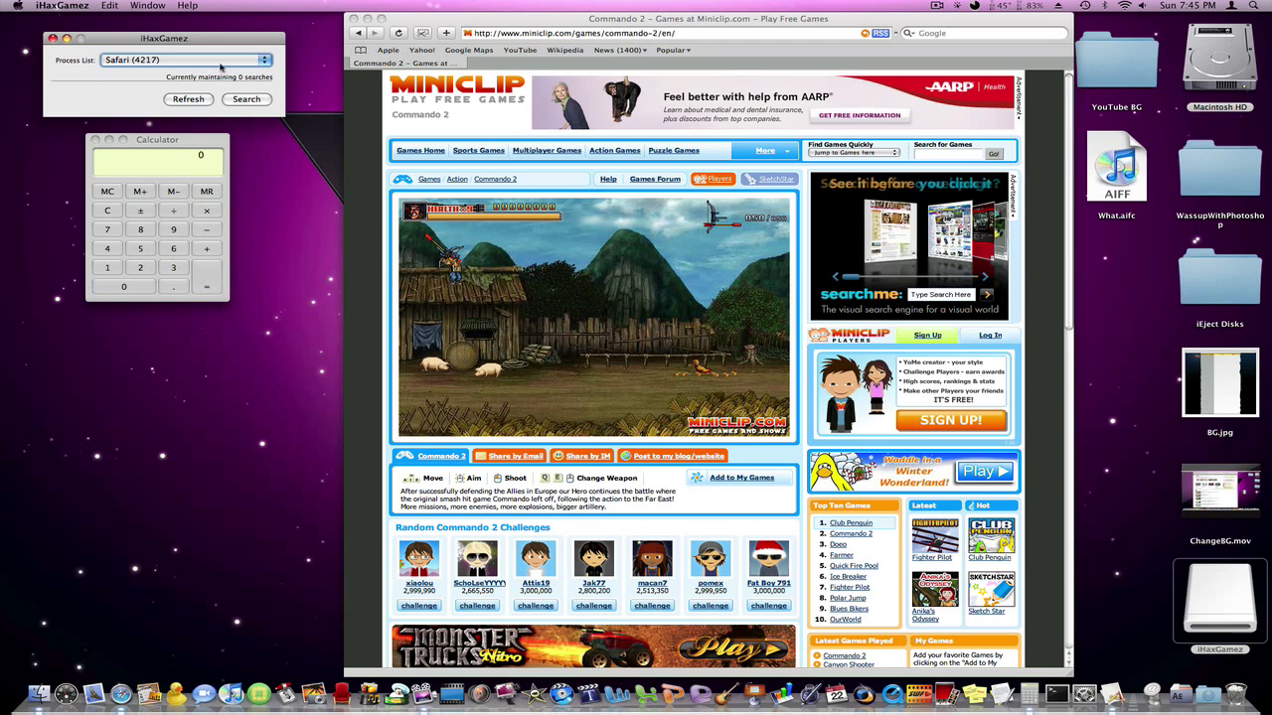
pyautogui.click(247, 98)
pyautogui.write('400')
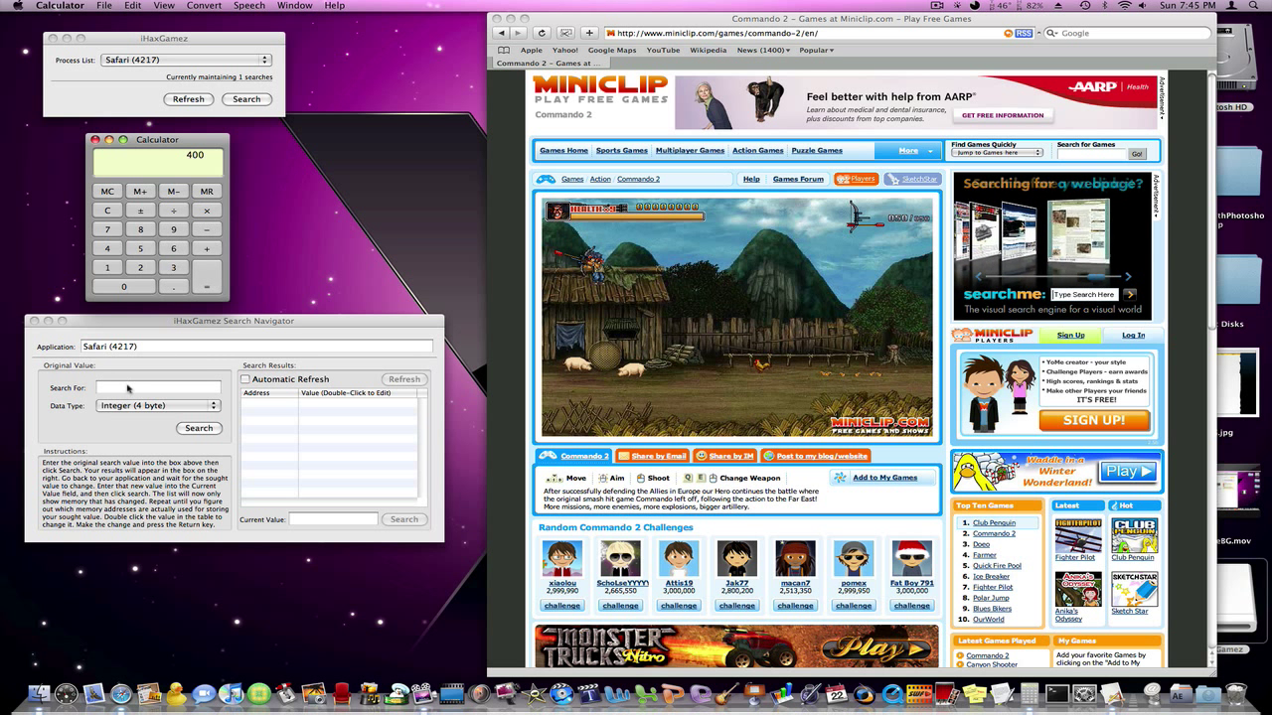
# Step: Search Safari's memory for 400 as a 4-byte integer, refining to one address
pyautogui.write('4')
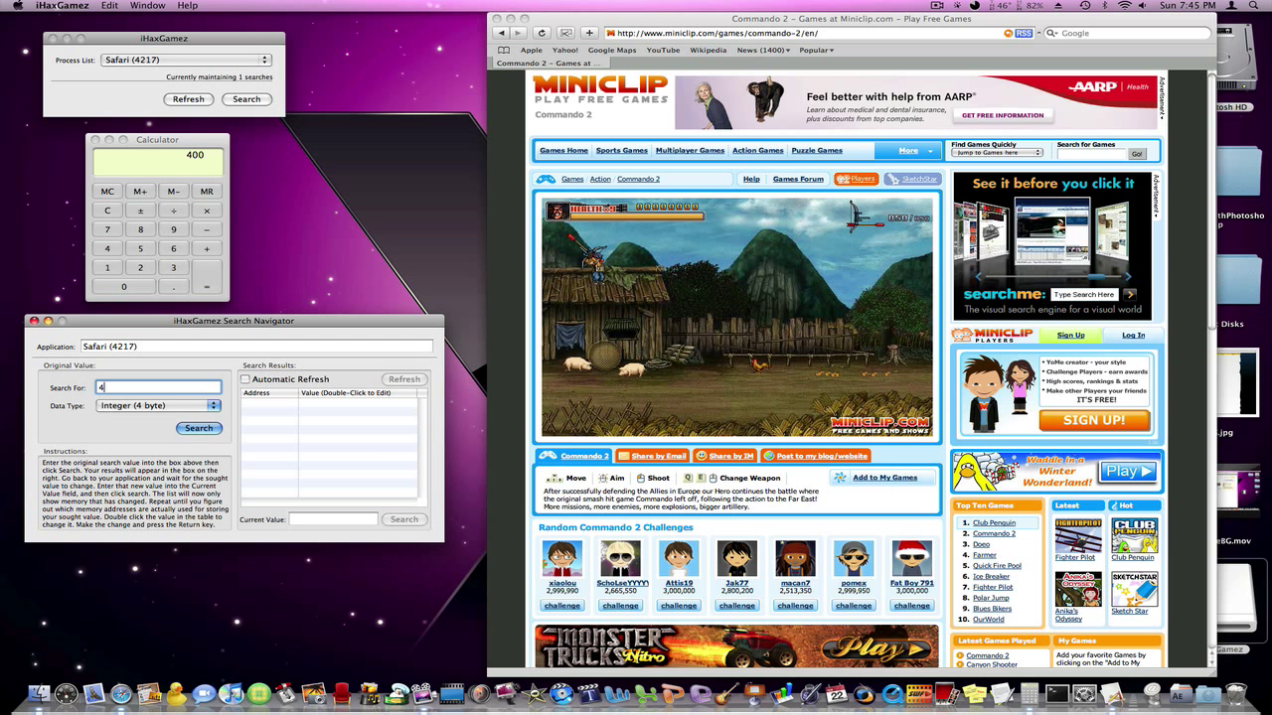
pyautogui.write('00')
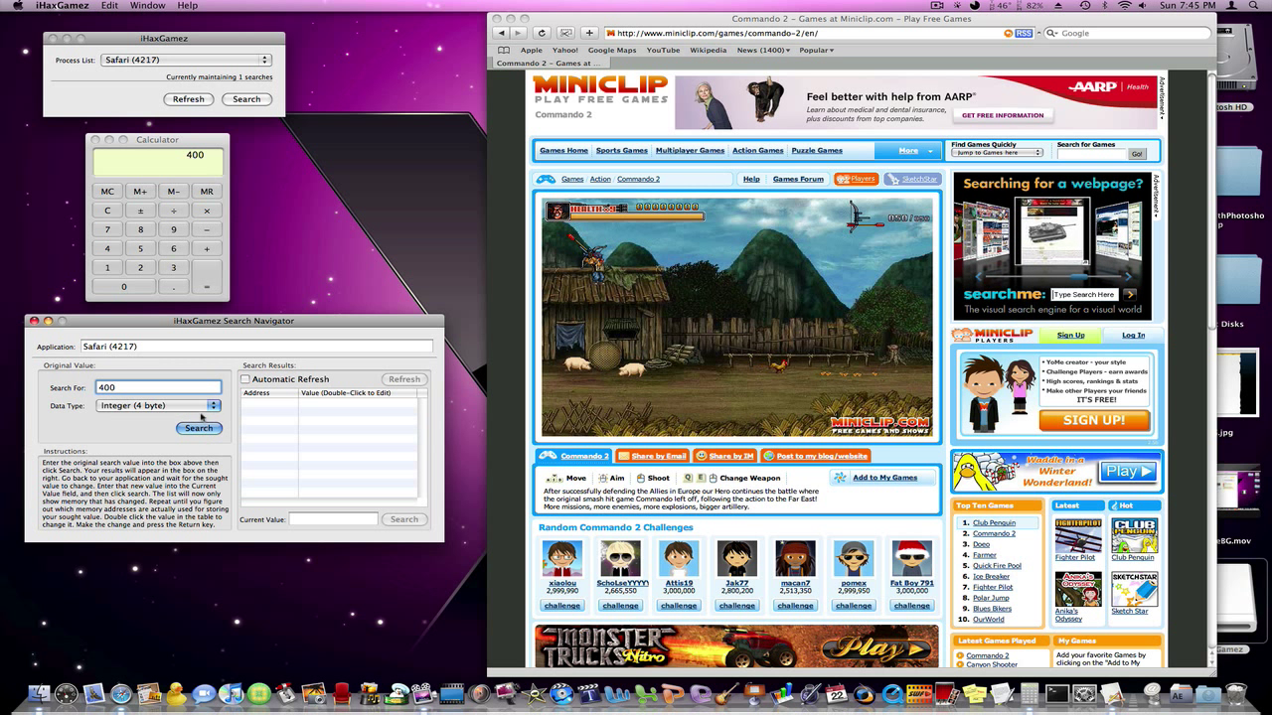
pyautogui.click(157, 405)
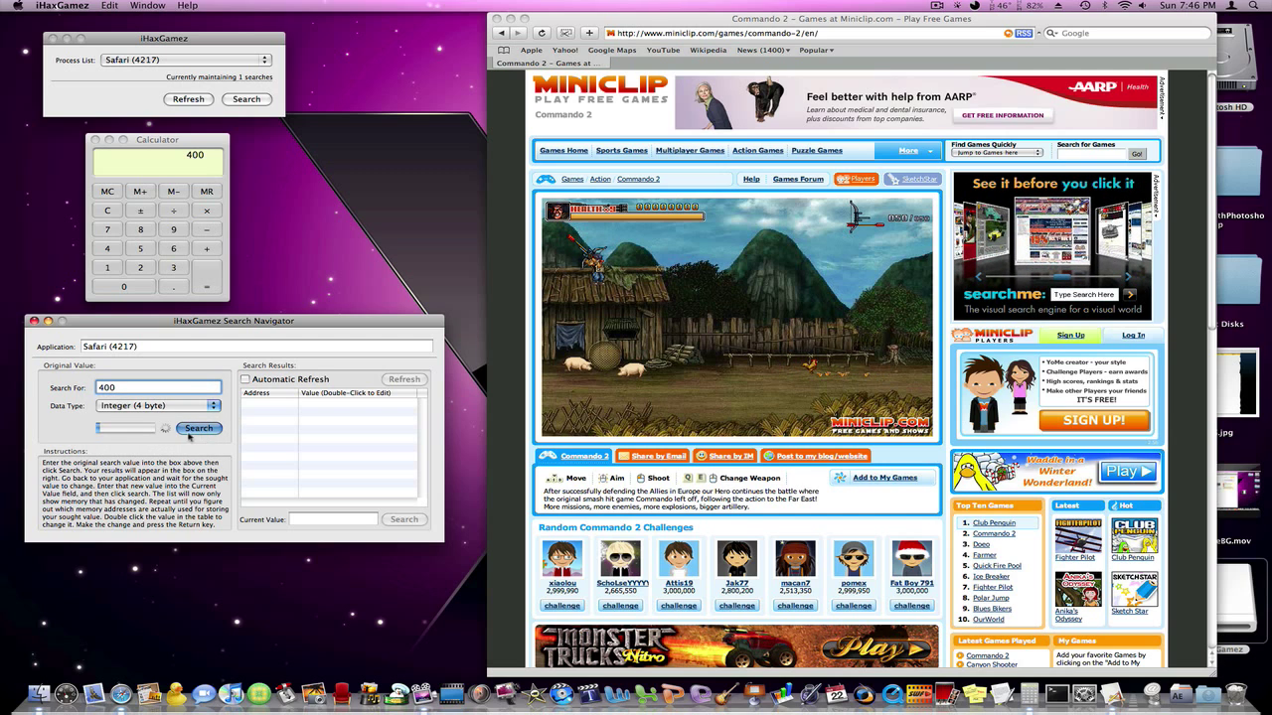
pyautogui.click(199, 428)
pyautogui.write('392')
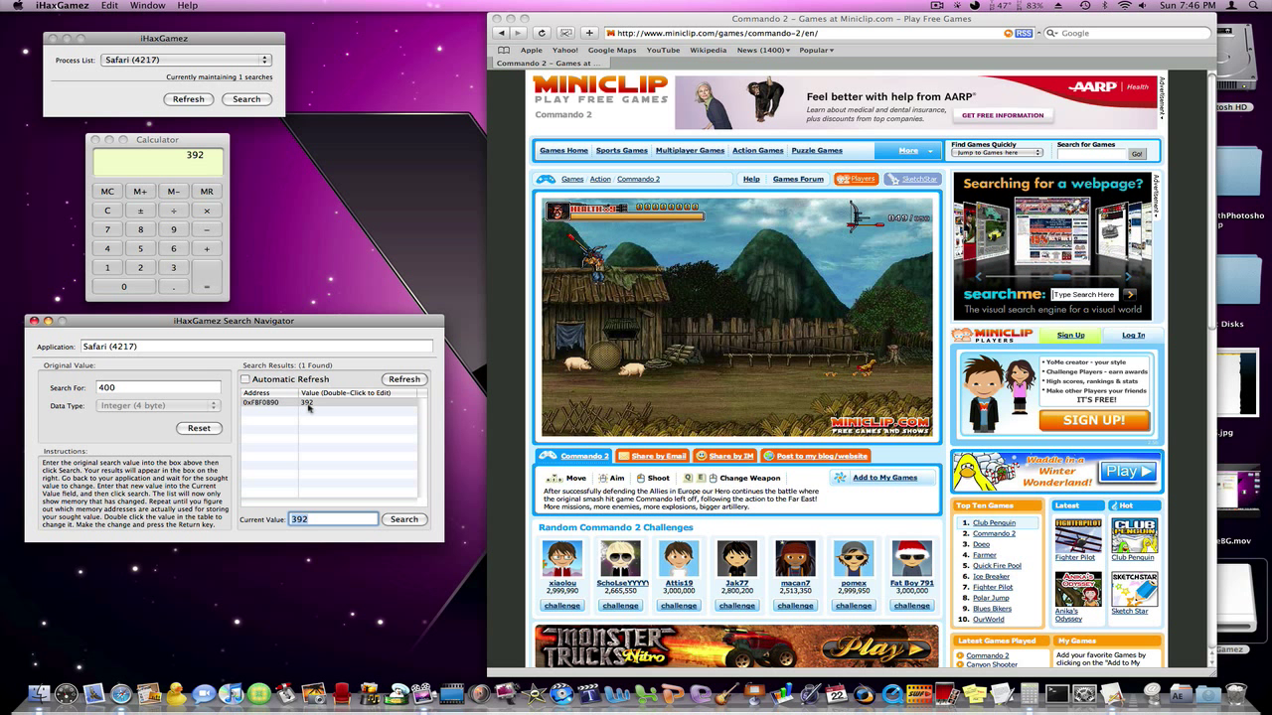
# Step: Change the found address's value from 392 to 800, then return to the game
pyautogui.click(157, 139)
pyautogui.write('800')
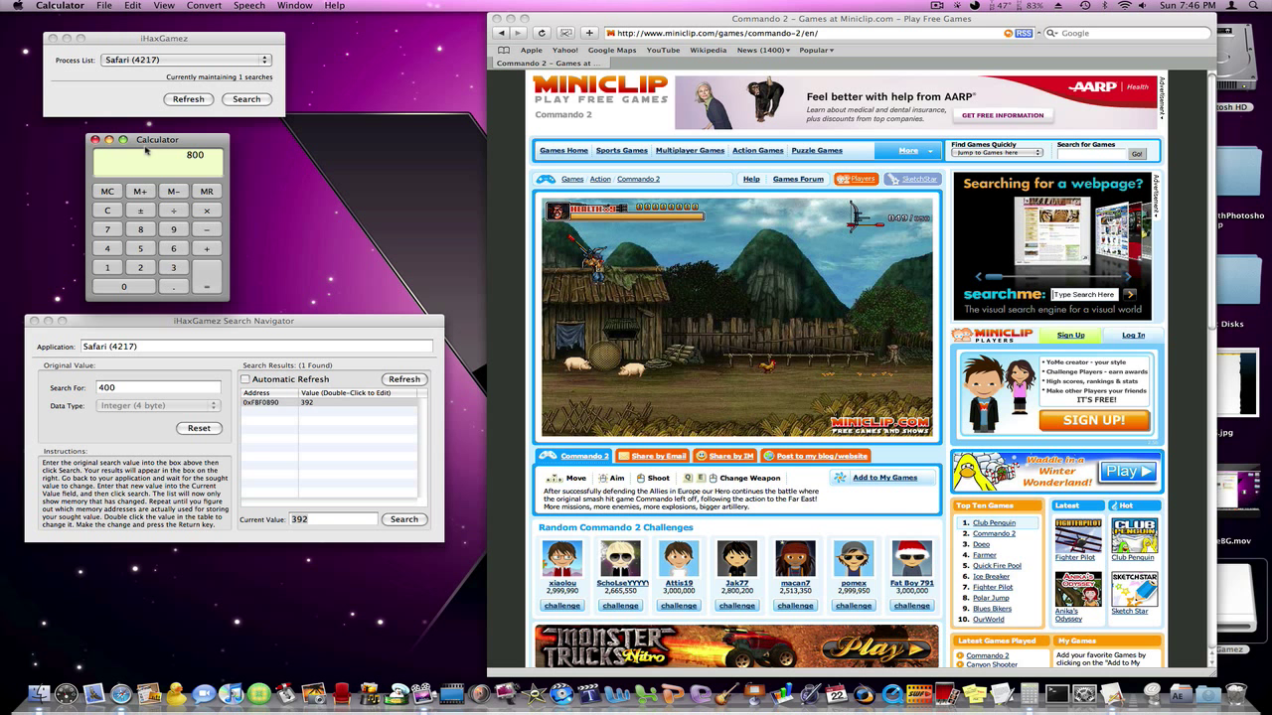
pyautogui.click(306, 402)
pyautogui.write('800')
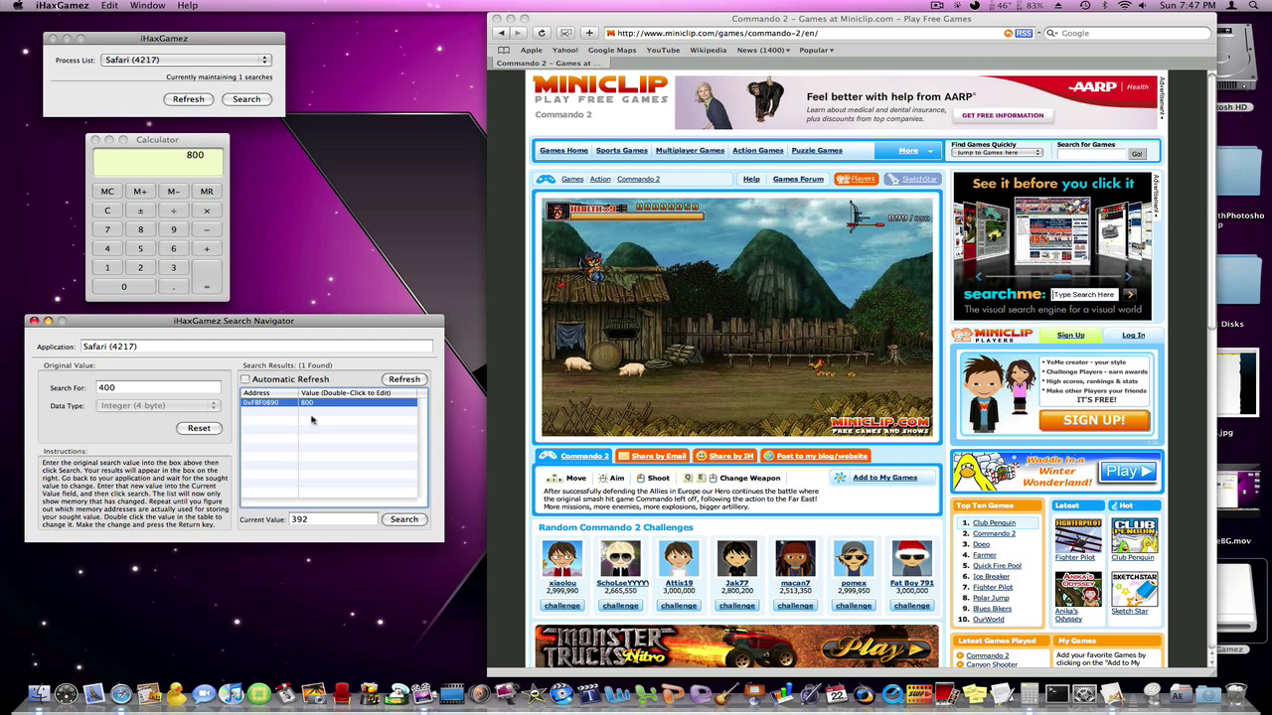
pyautogui.click(157, 139)
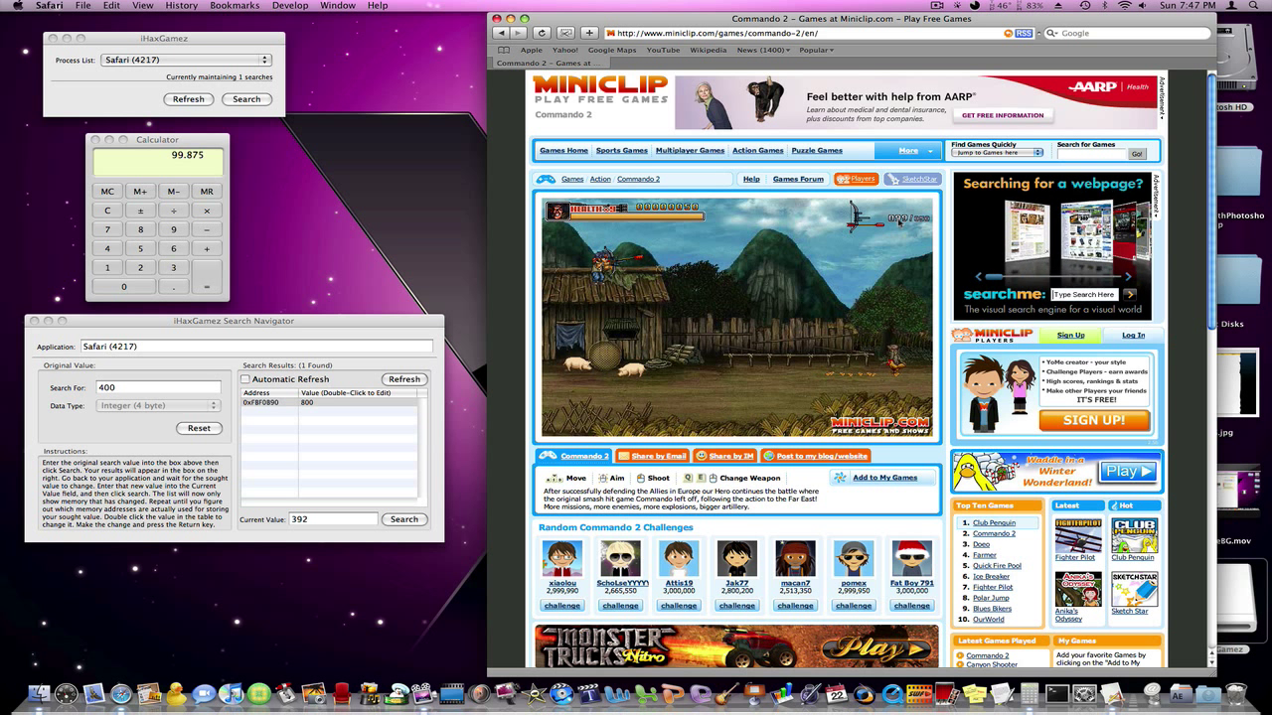
# Step: Compute the ammo count in Calculator, getting 99.875
pyautogui.click(157, 139)
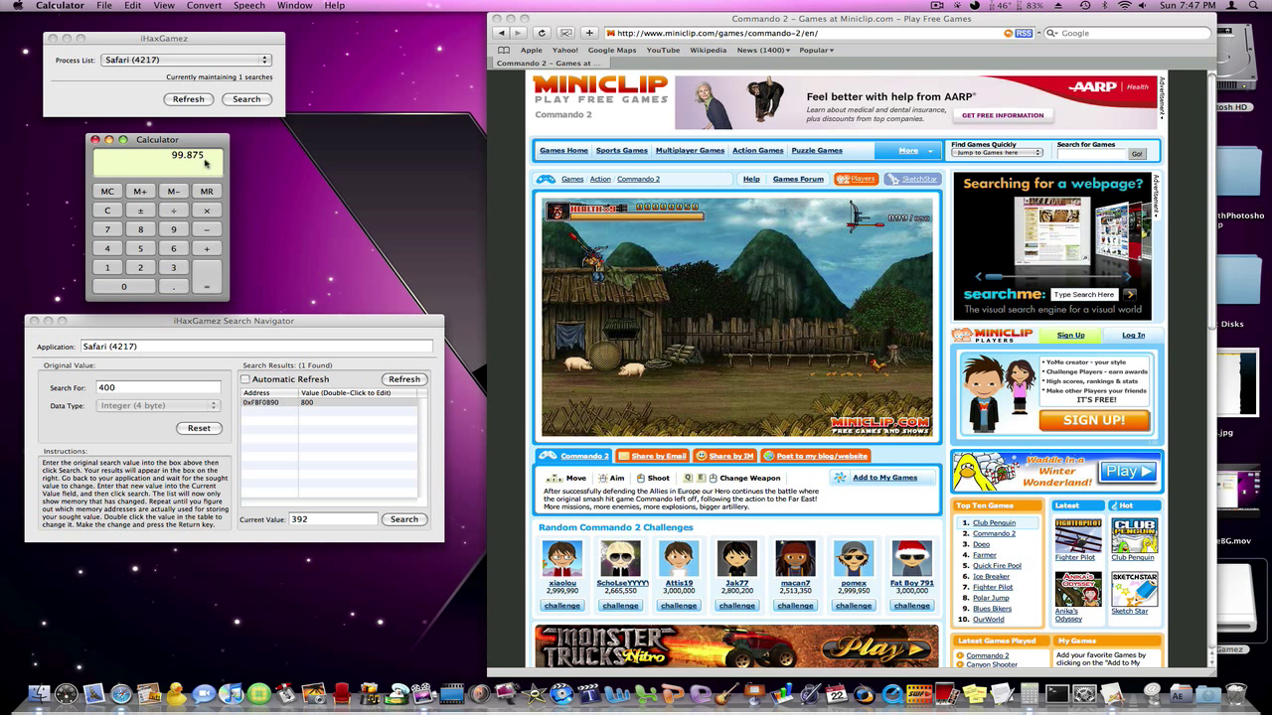